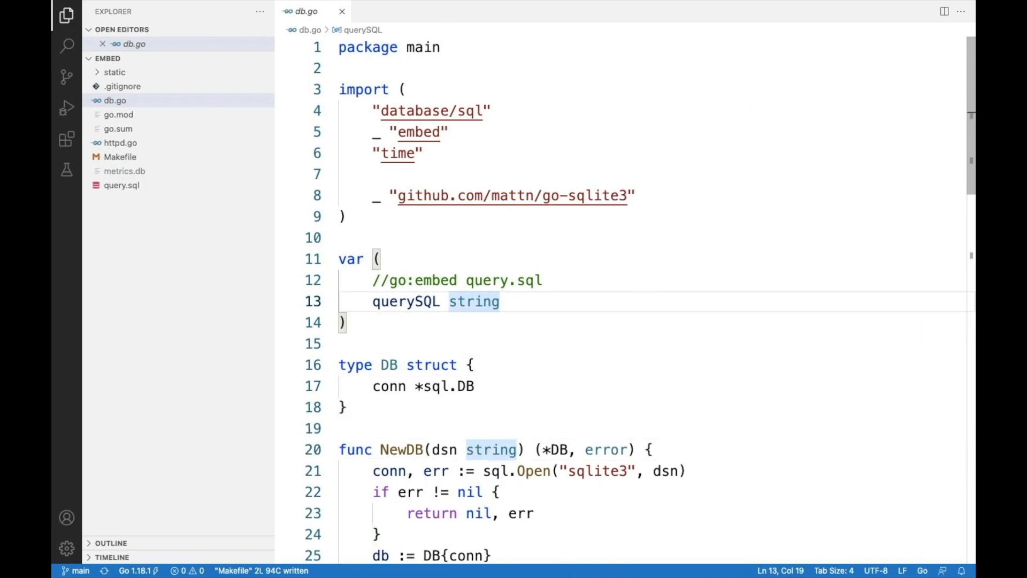
mouse_move(493, 206)
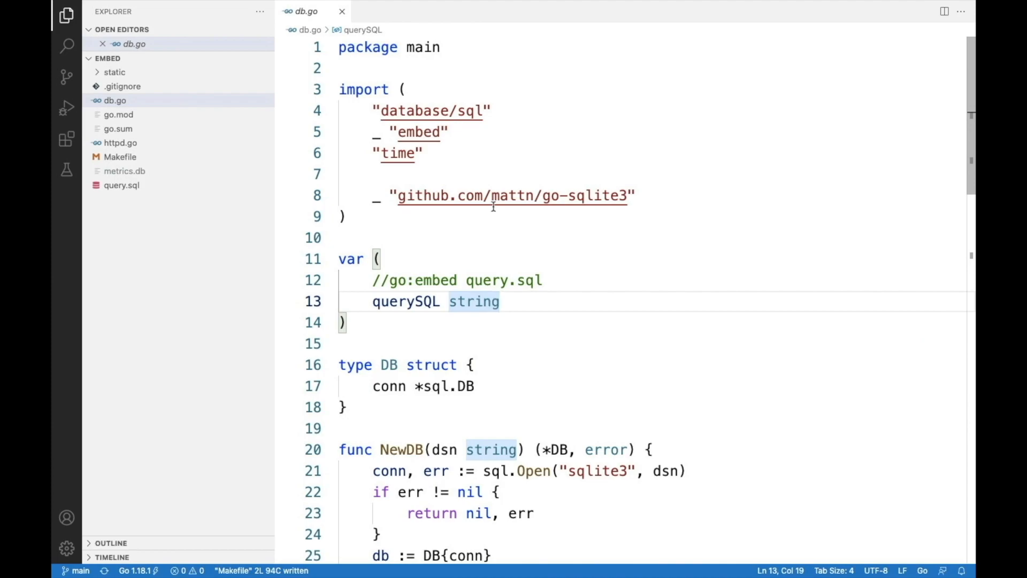
mouse_move(122, 186)
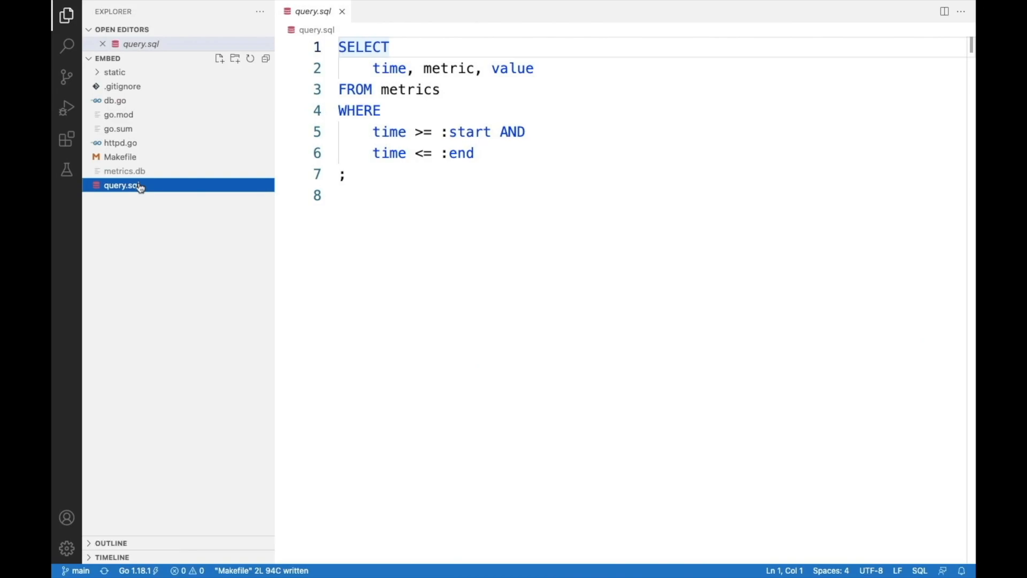
mouse_move(176, 114)
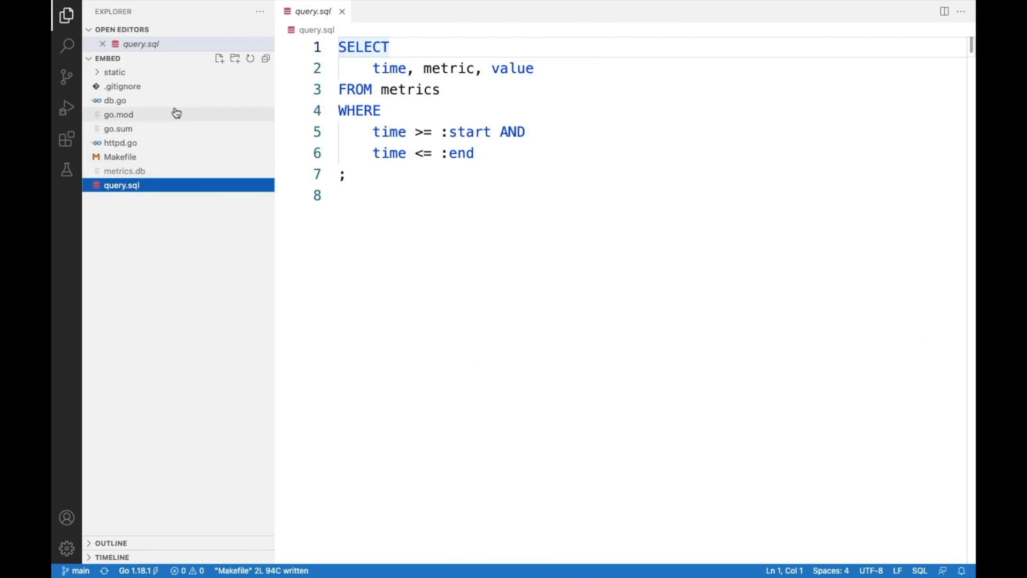
mouse_move(162, 129)
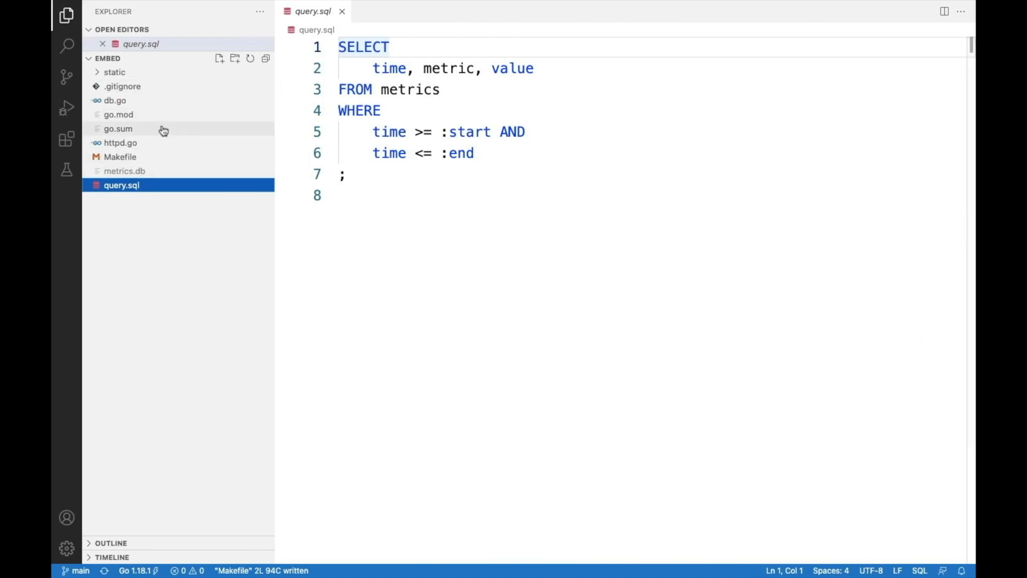
Switch from query.sql back to db.go in the Explorer
left_click(114, 100)
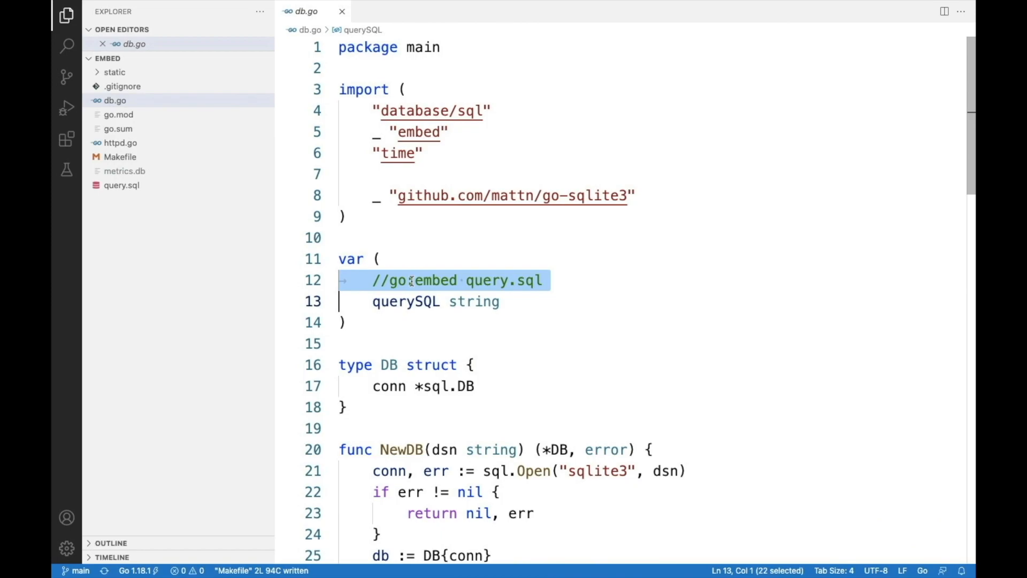
Select the go:embed query.sql directive, then highlight querySQL inside ByTime's Query call
double_click(484, 279)
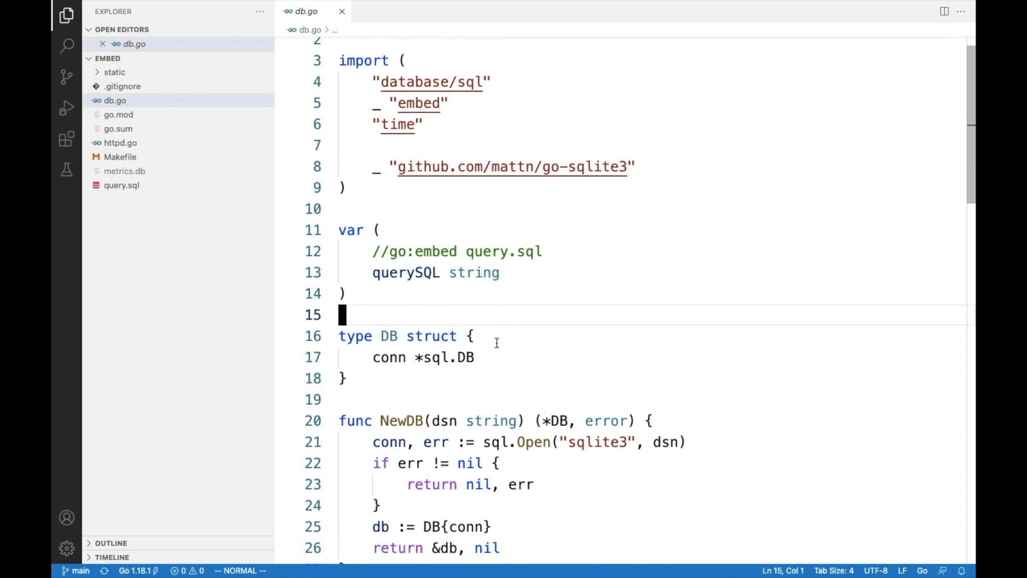
scroll("down", 3)
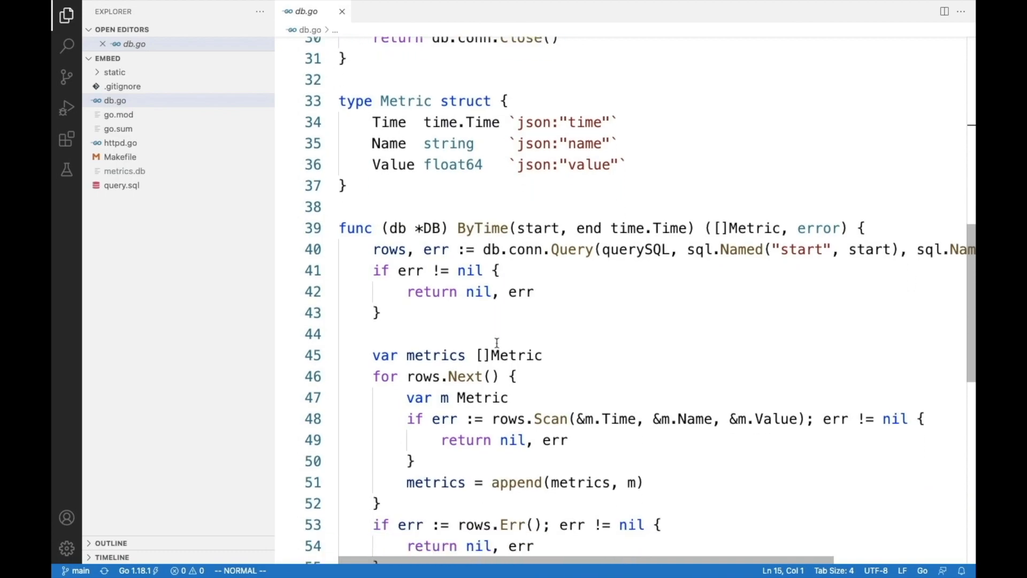
double_click(634, 249)
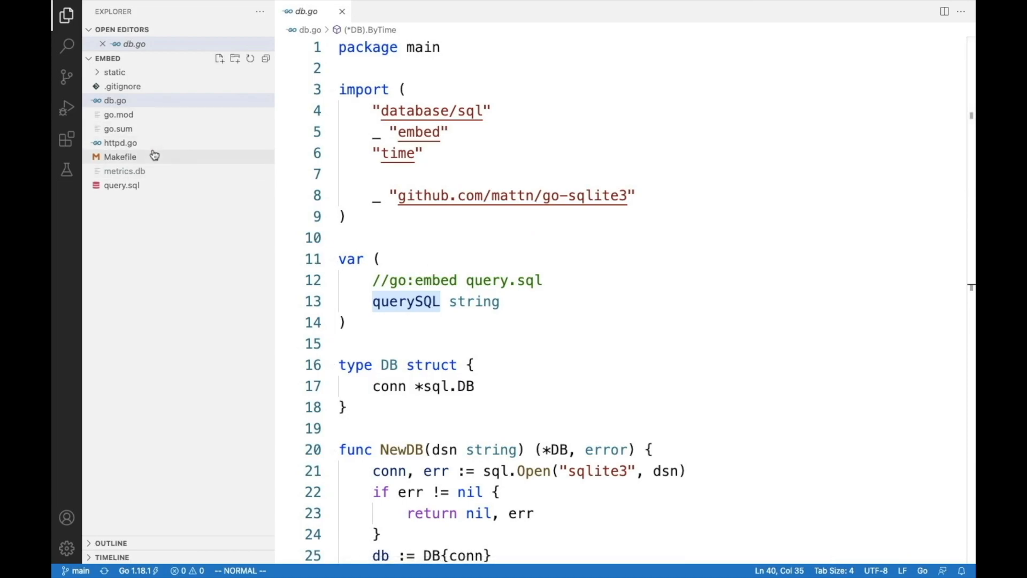
Expand the static folder to show bootstrap.js, bootstrap.min.css, doc.html and favicon.ico, then open httpd.go
left_click(114, 71)
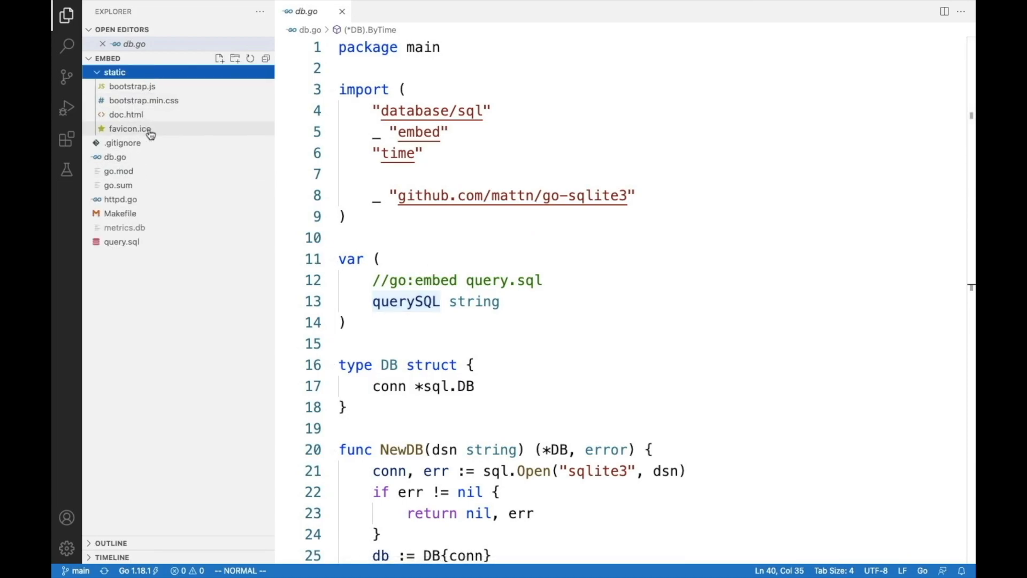
left_click(125, 115)
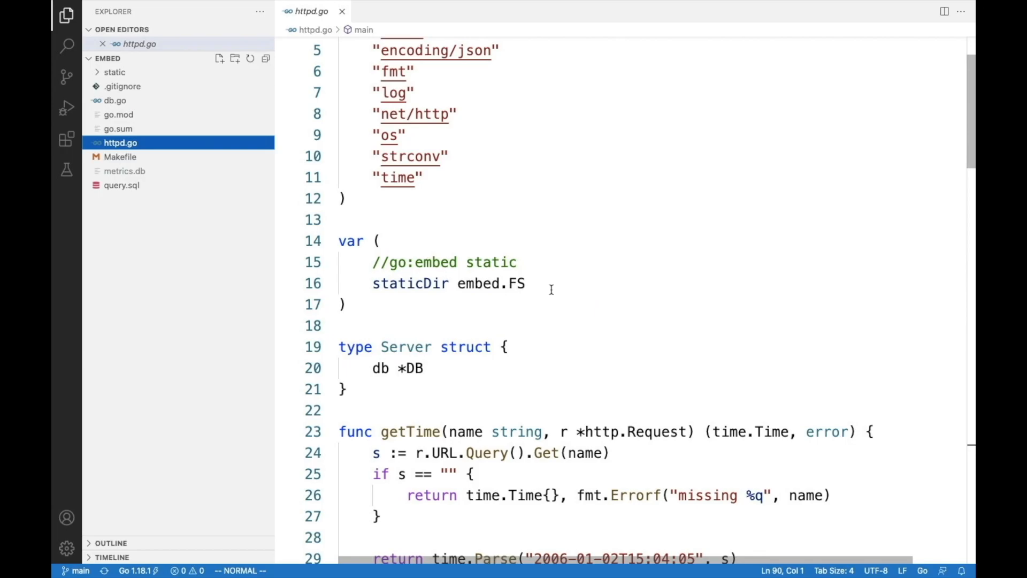
mouse_move(498, 262)
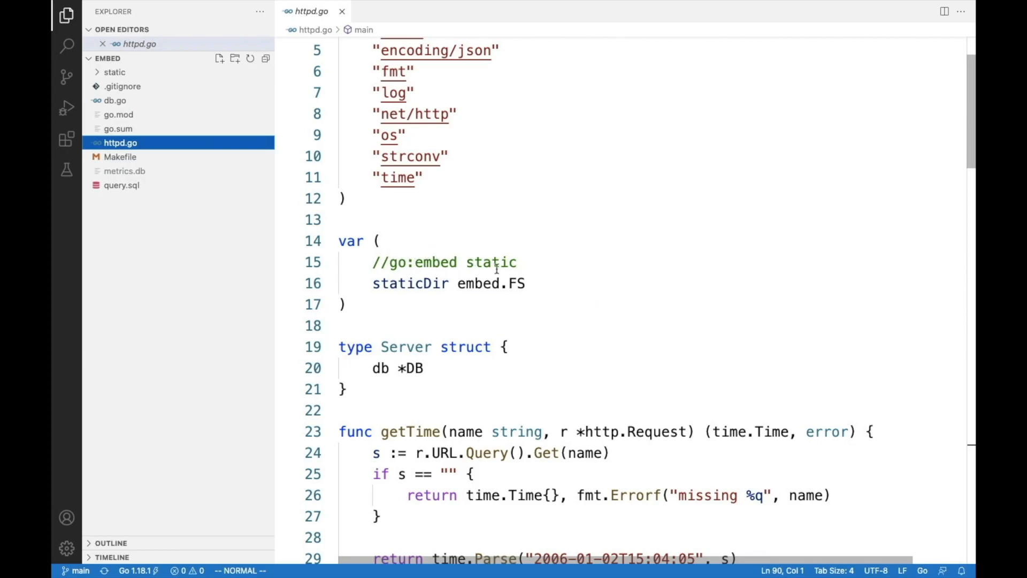
mouse_move(496, 380)
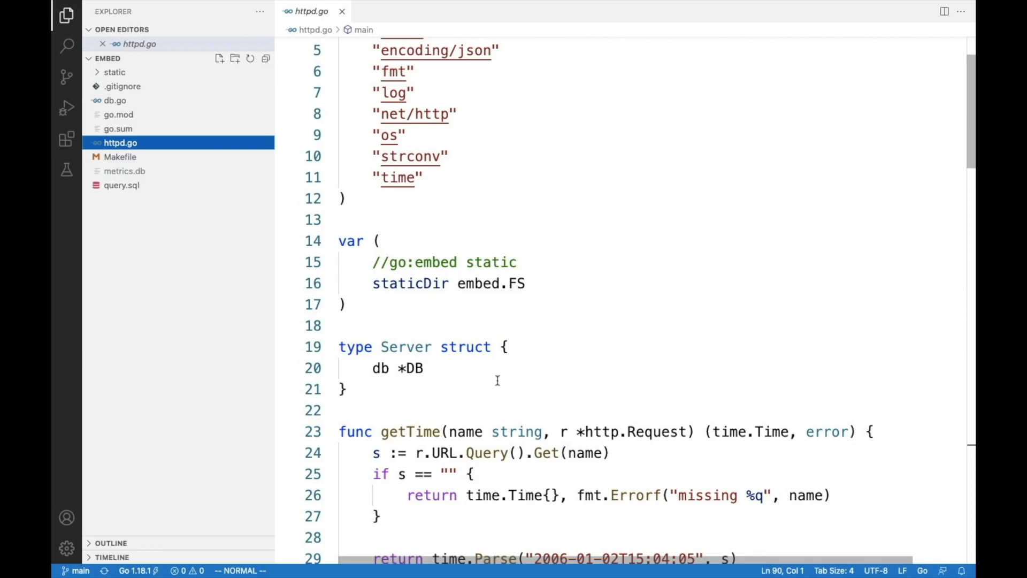
Scroll httpd.go down to the http.Handle routes serving staticDir under /static/
scroll("down", 3)
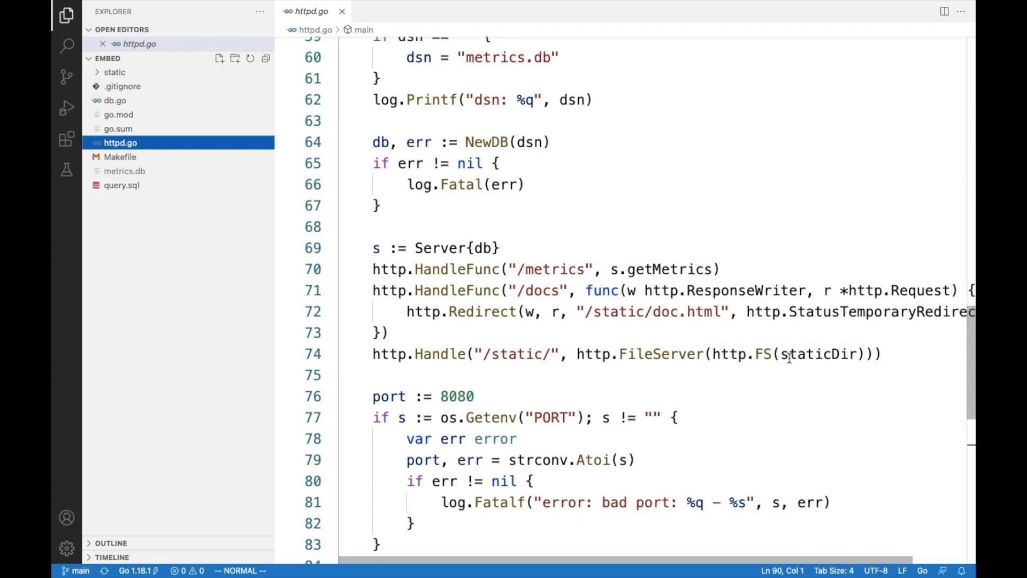
mouse_move(742, 393)
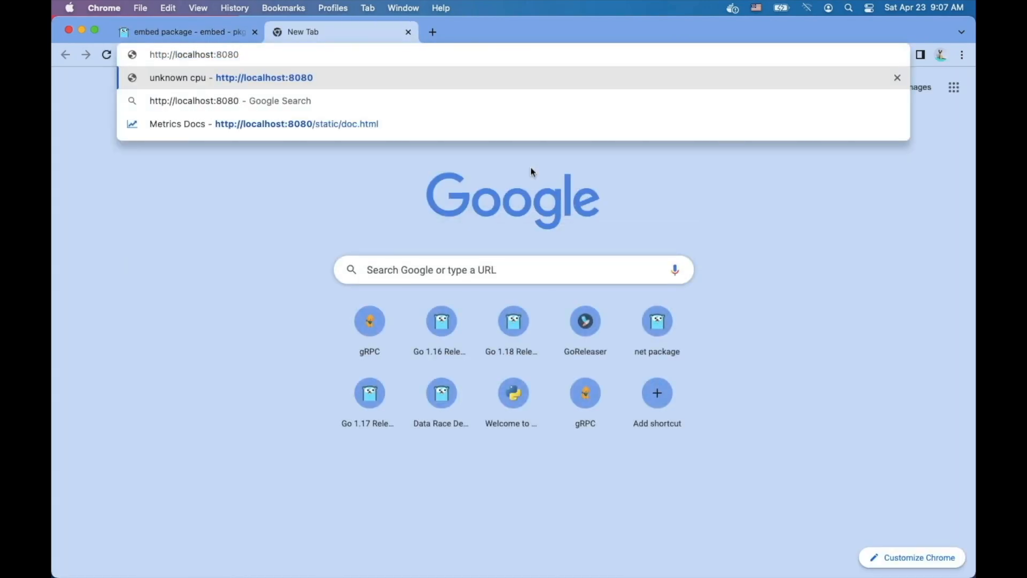
type("/")
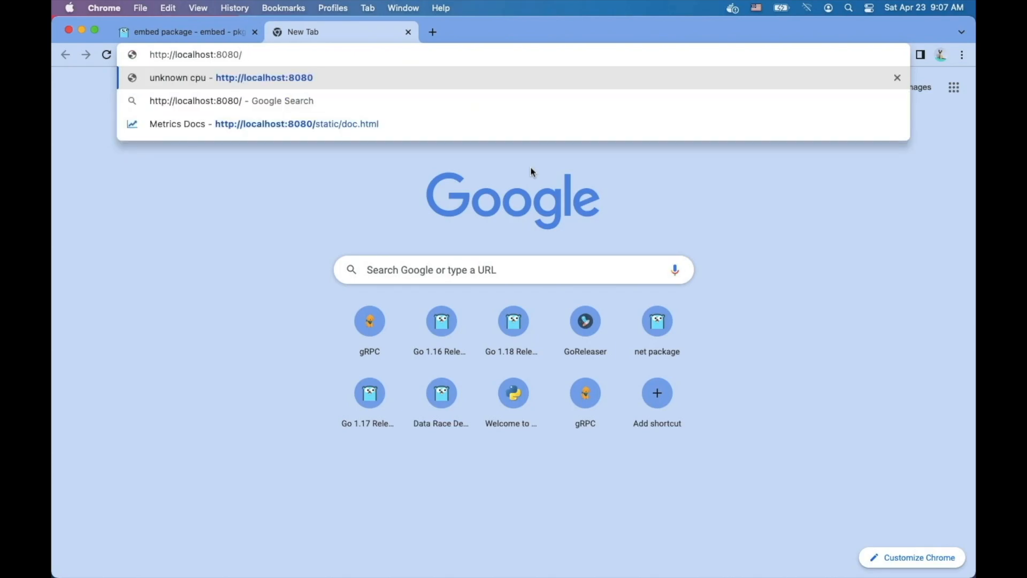
type("docs")
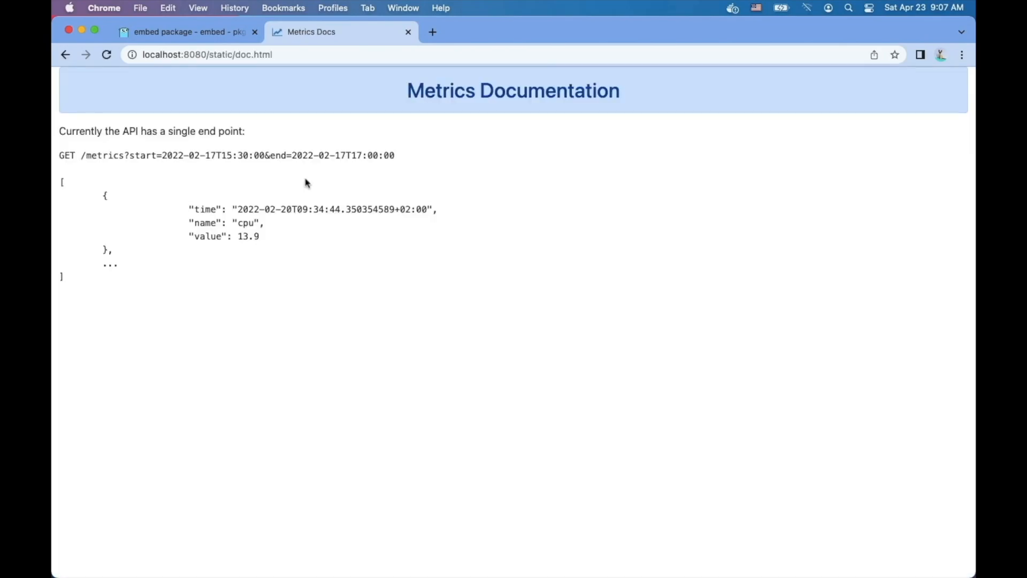
mouse_move(431, 201)
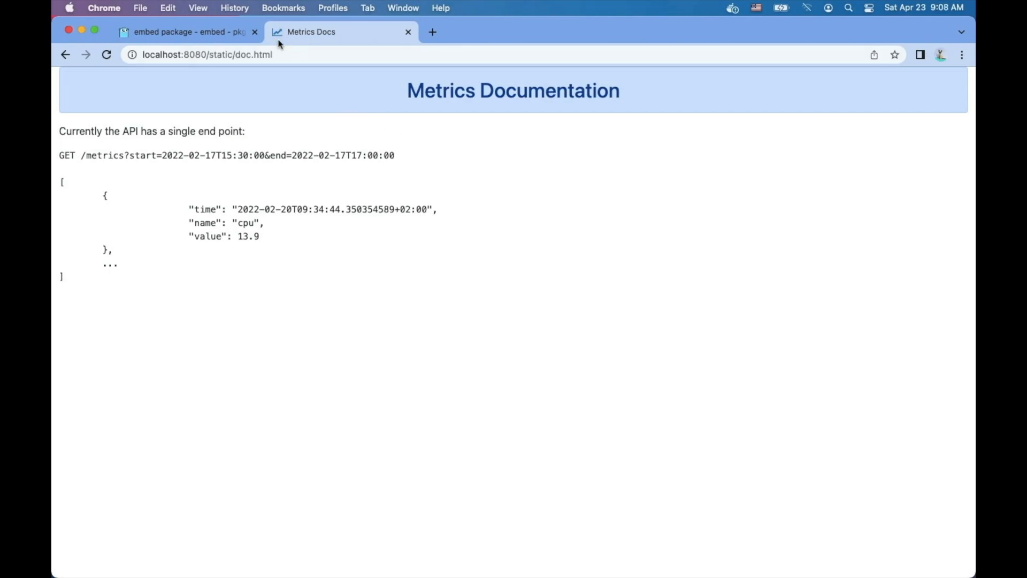
mouse_move(463, 279)
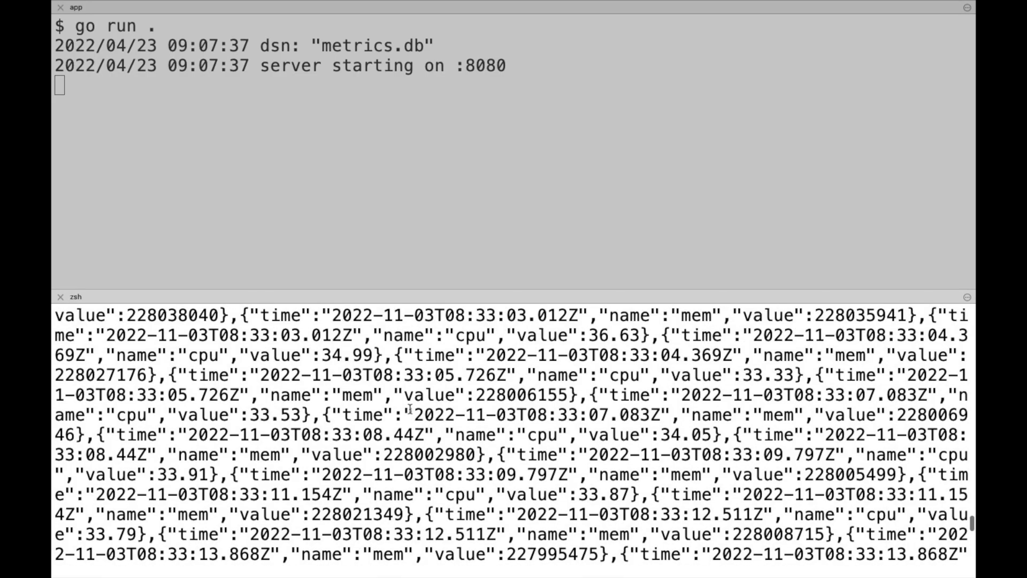
Scroll the curl JSON output back to earlier cpu and mem readings
scroll("up", 3)
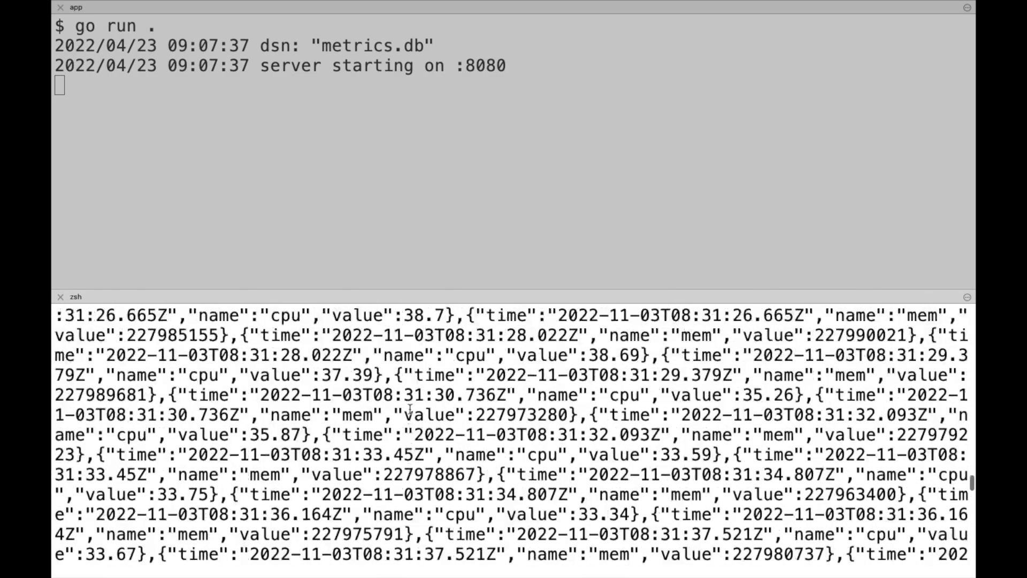